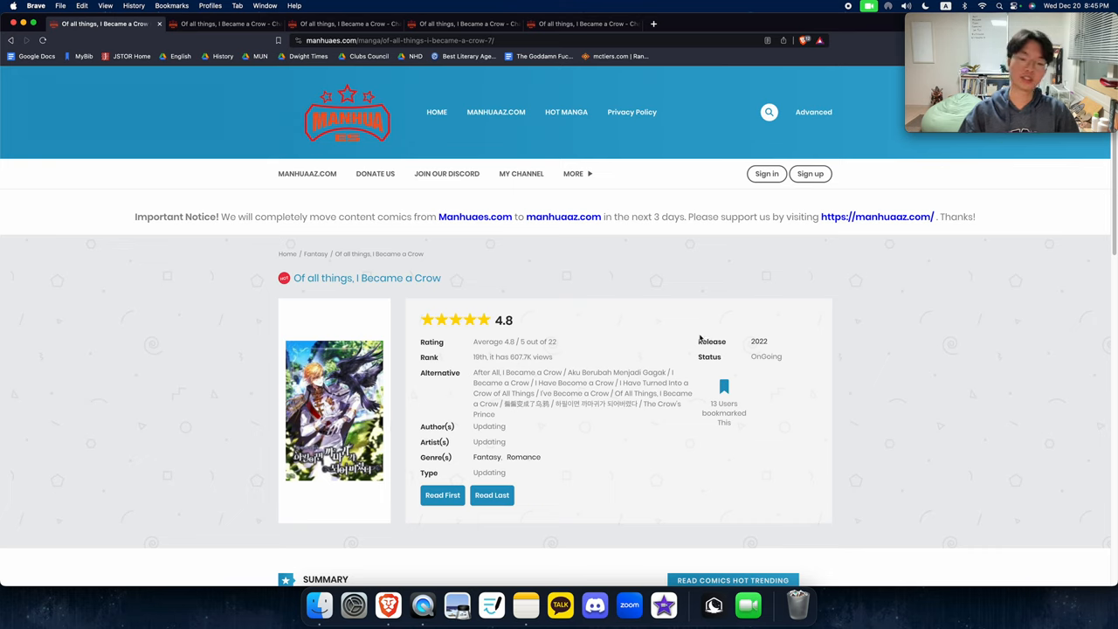
Scroll through chapter 1's pages in its tab down to the crying crow panel.
{"action": "scroll", "scroll_direction": "down", "scroll_amount": 3}
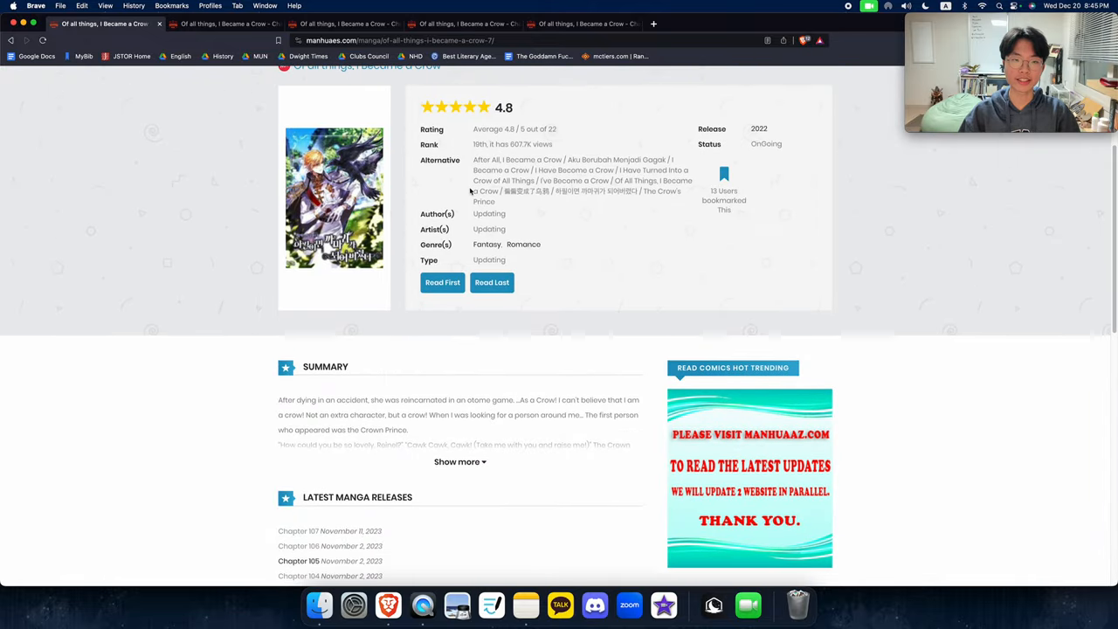
{"action": "scroll", "scroll_direction": "up", "scroll_amount": 3}
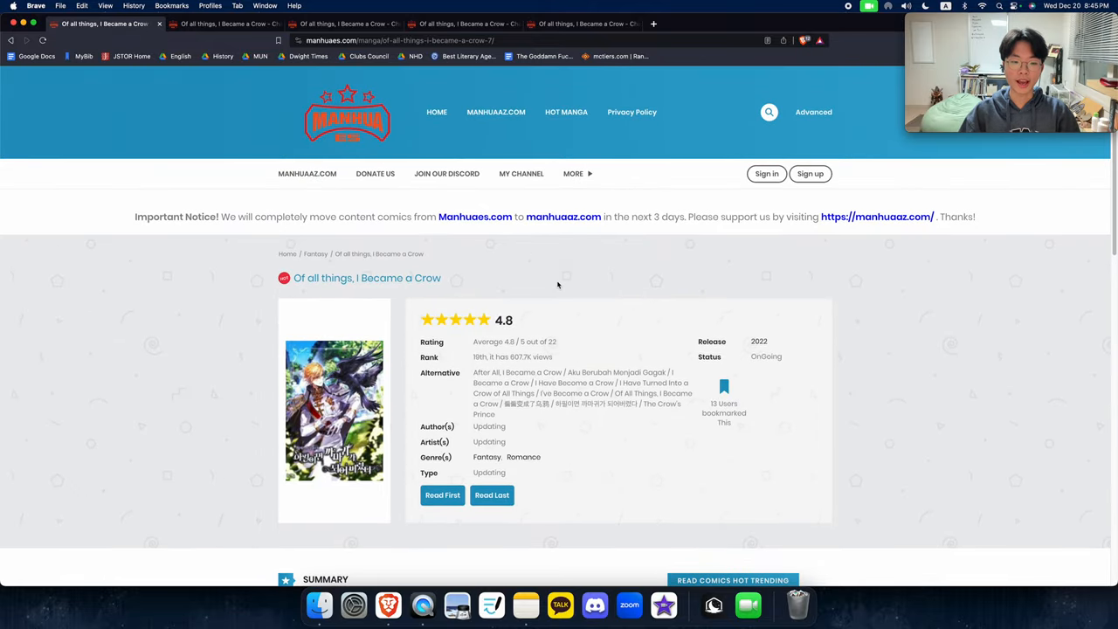
{"action": "mouse_move", "coordinate": [546, 286]}
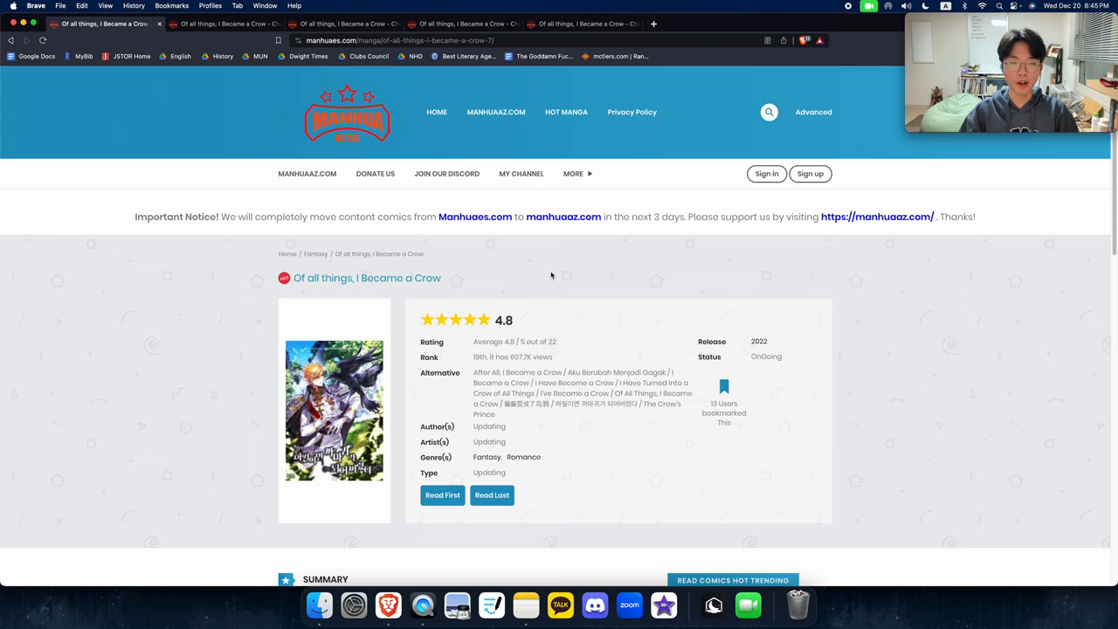
{"action": "mouse_move", "coordinate": [547, 261]}
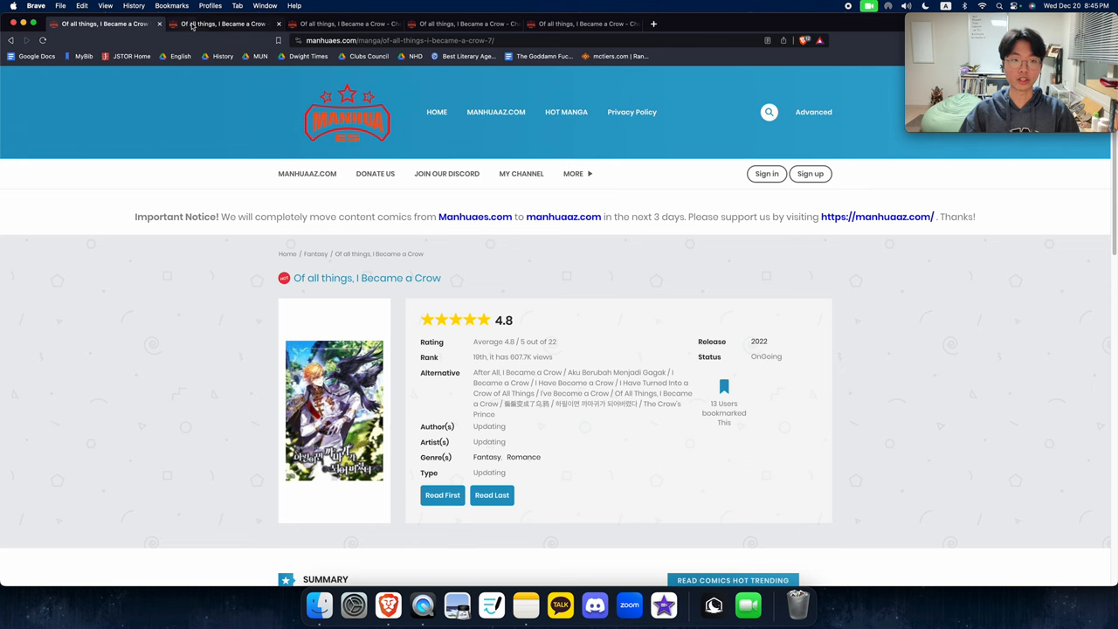
{"action": "left_click", "coordinate": [442, 495]}
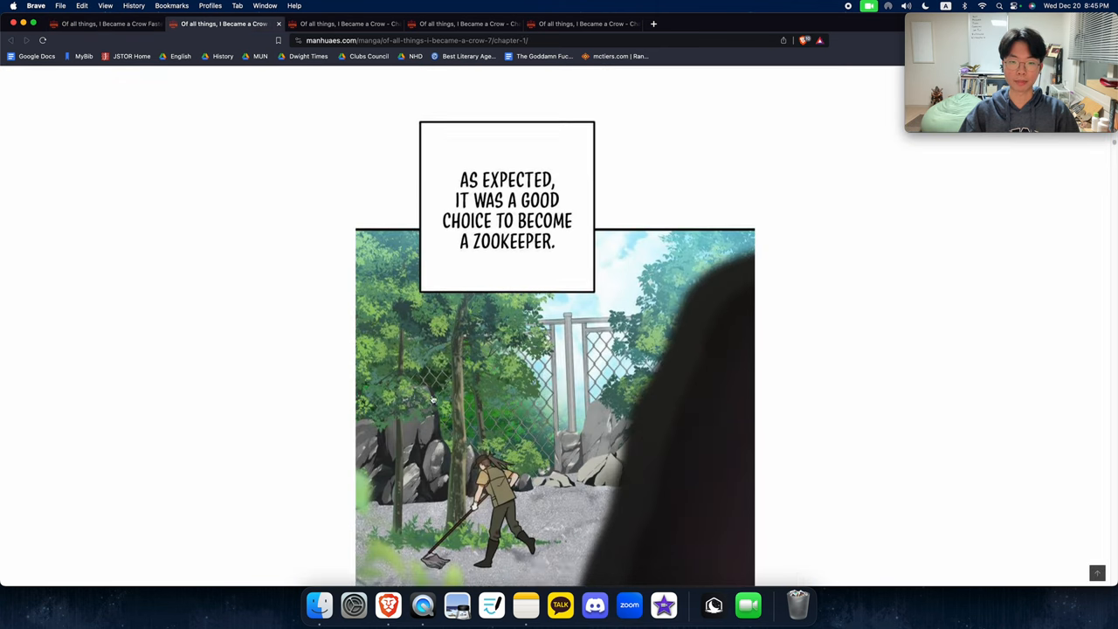
{"action": "scroll", "scroll_direction": "down", "scroll_amount": 3}
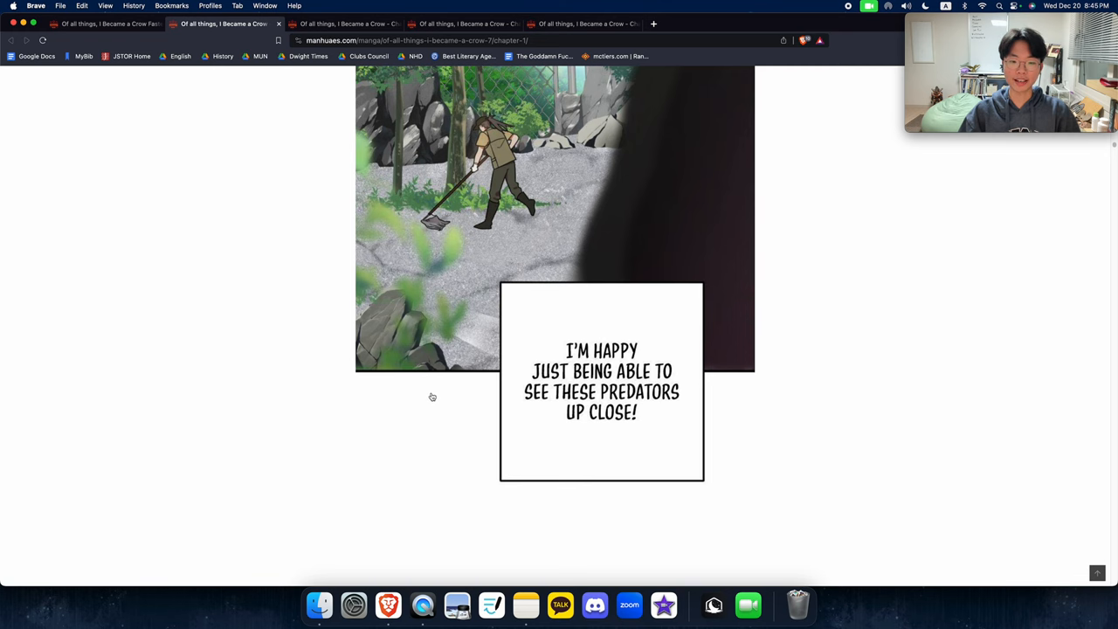
{"action": "scroll", "scroll_direction": "down", "scroll_amount": 3}
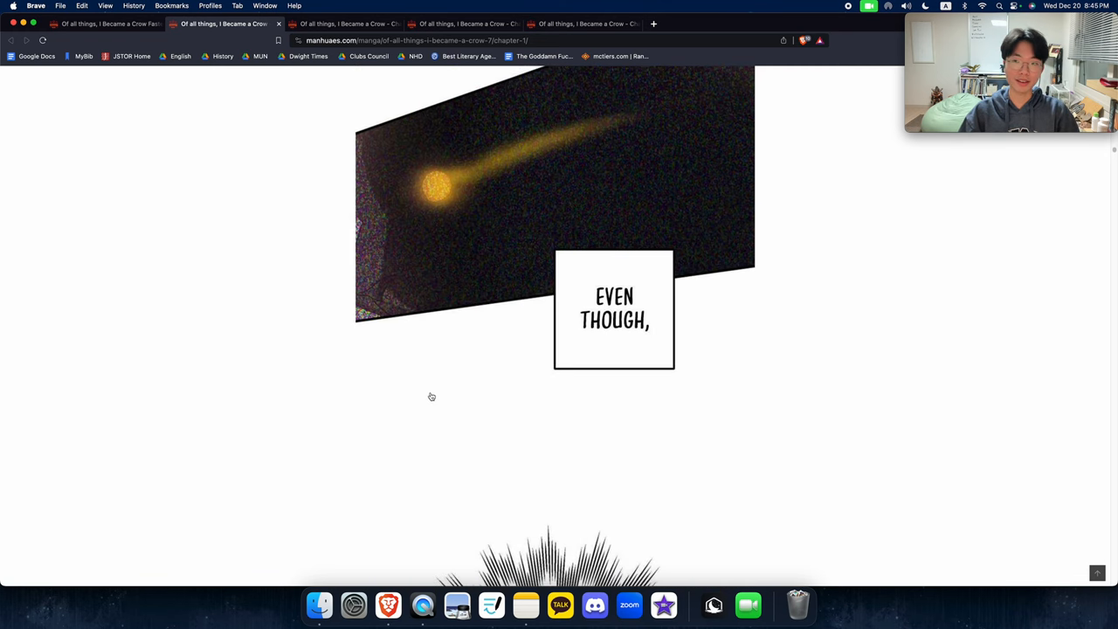
{"action": "scroll", "scroll_direction": "down", "scroll_amount": 3}
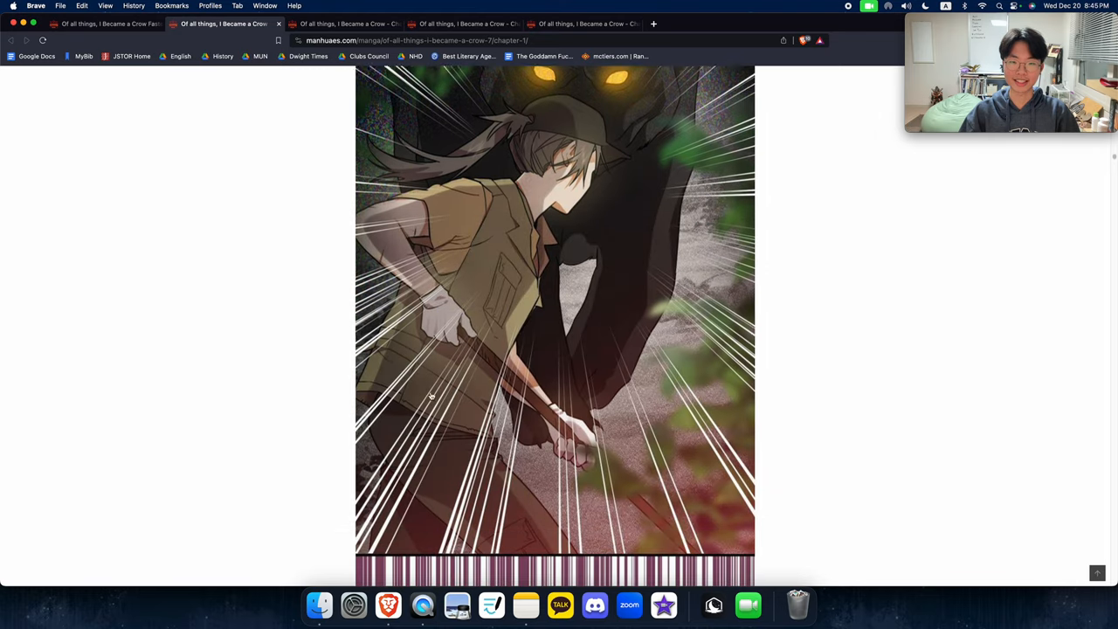
{"action": "scroll", "scroll_direction": "down", "scroll_amount": 3}
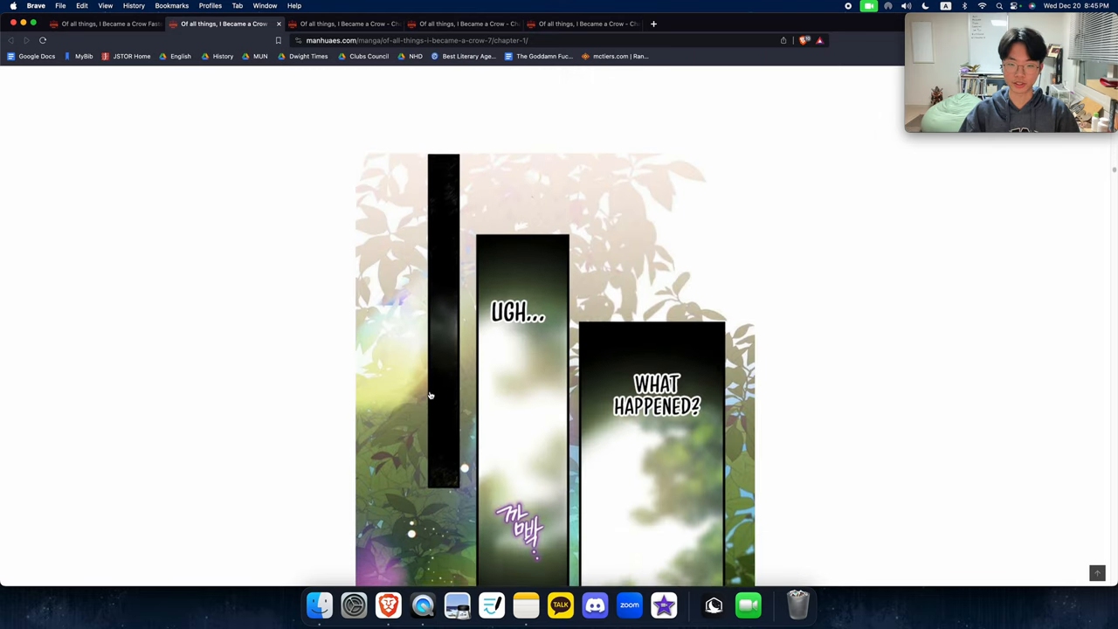
{"action": "scroll", "scroll_direction": "down", "scroll_amount": 3}
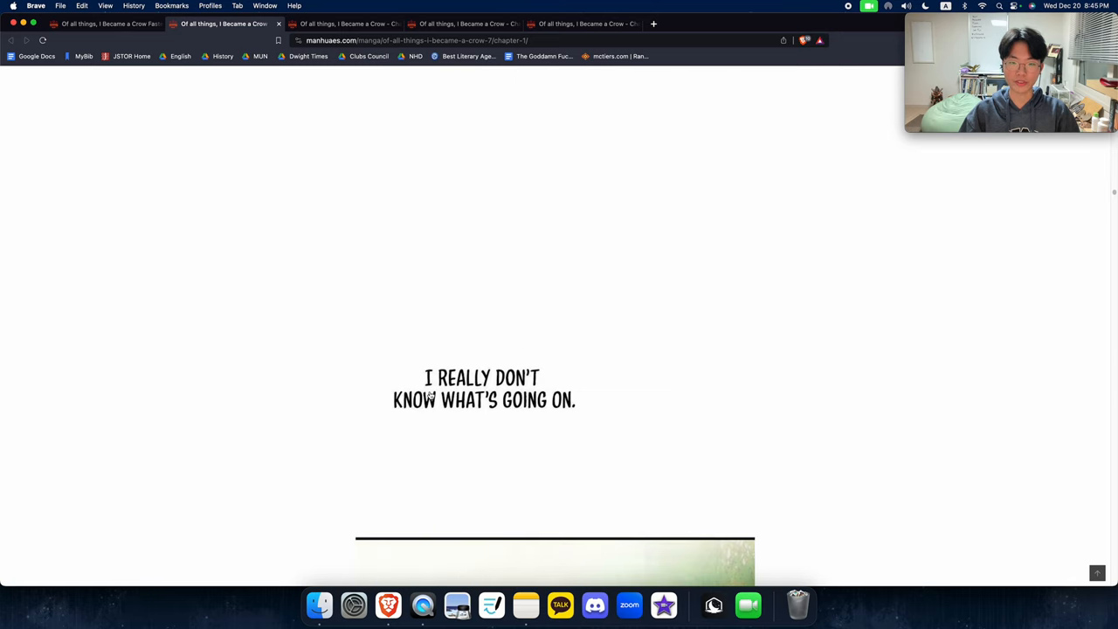
{"action": "scroll", "scroll_direction": "down", "scroll_amount": 3}
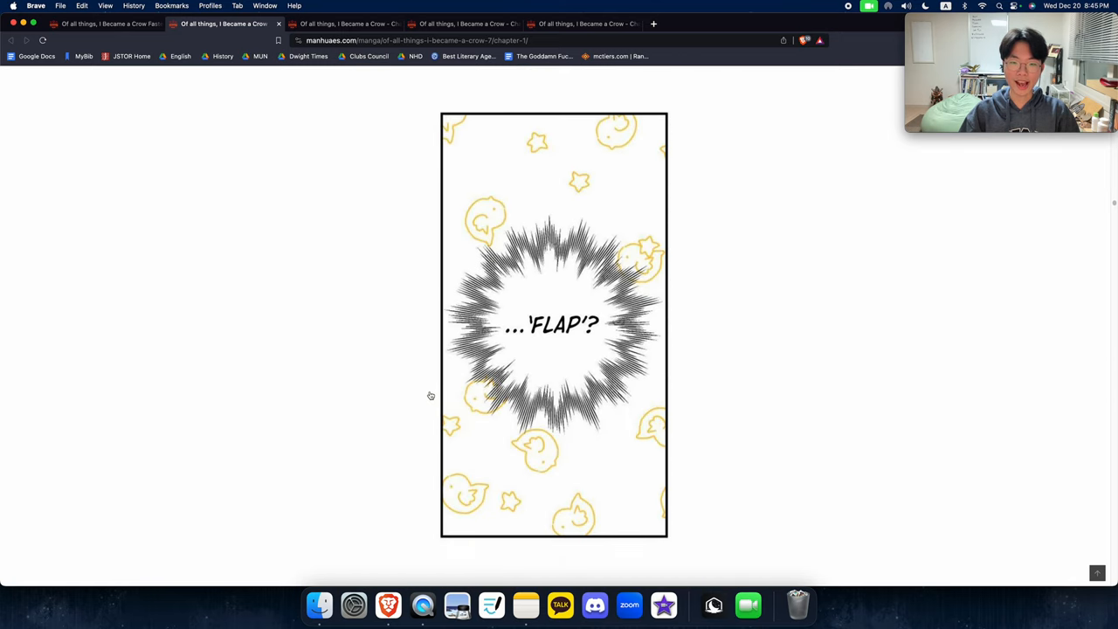
{"action": "scroll", "scroll_direction": "down", "scroll_amount": 3}
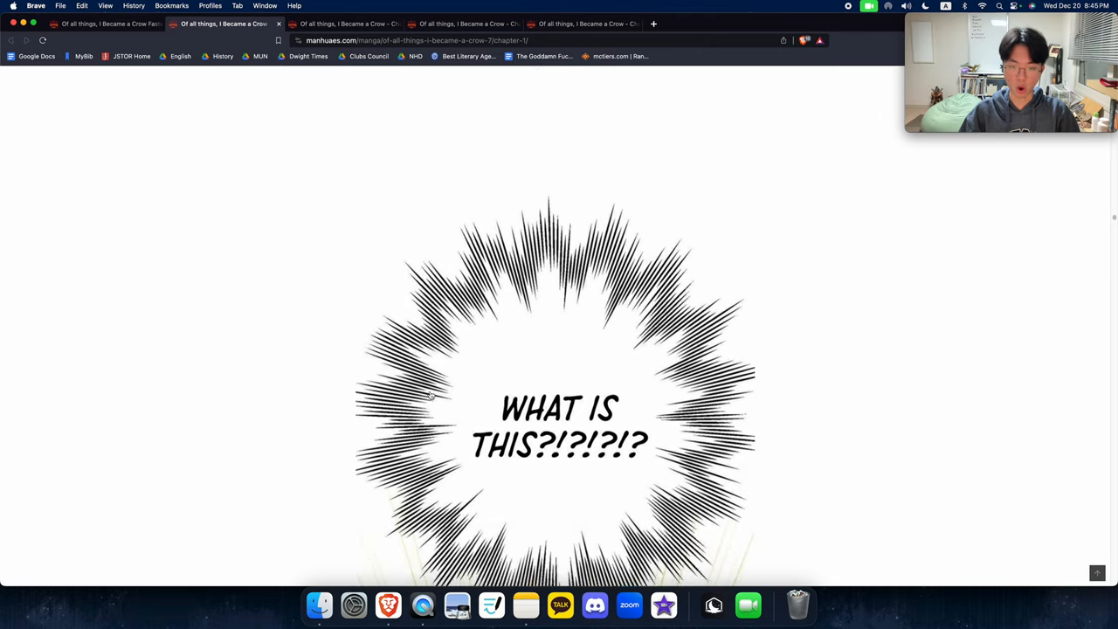
{"action": "scroll", "scroll_direction": "down", "scroll_amount": 3}
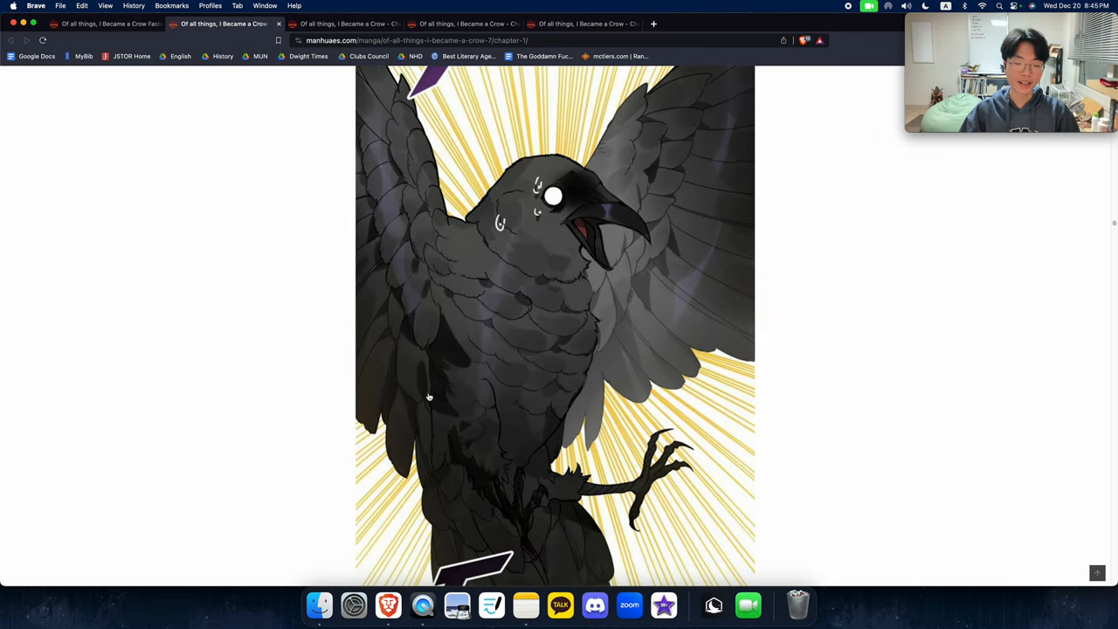
{"action": "scroll", "scroll_direction": "down", "scroll_amount": 3}
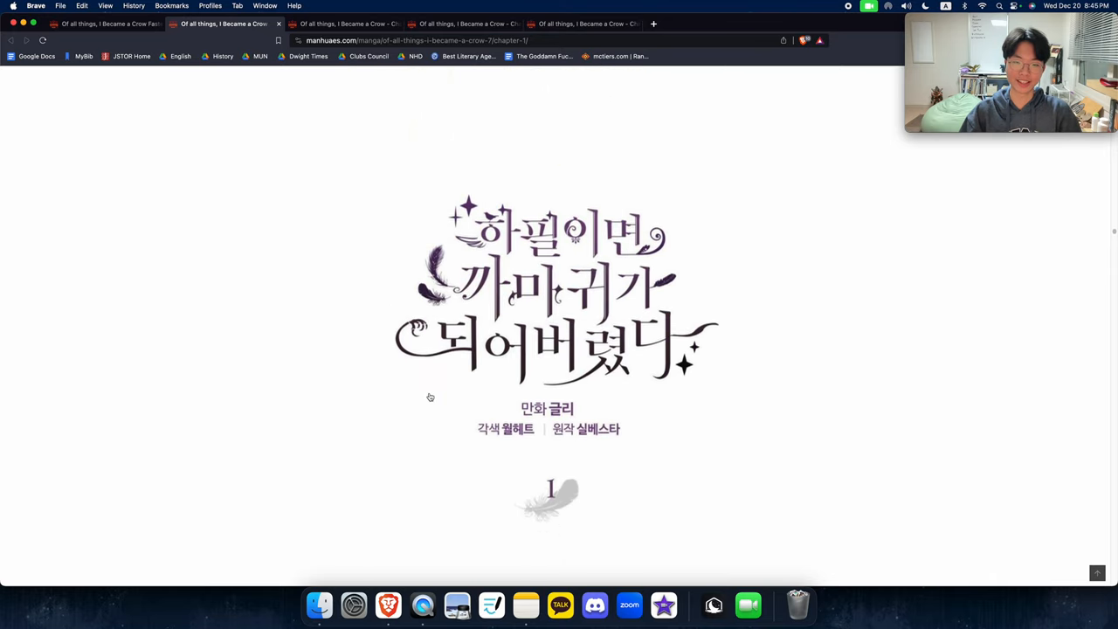
{"action": "scroll", "scroll_direction": "down", "scroll_amount": 3}
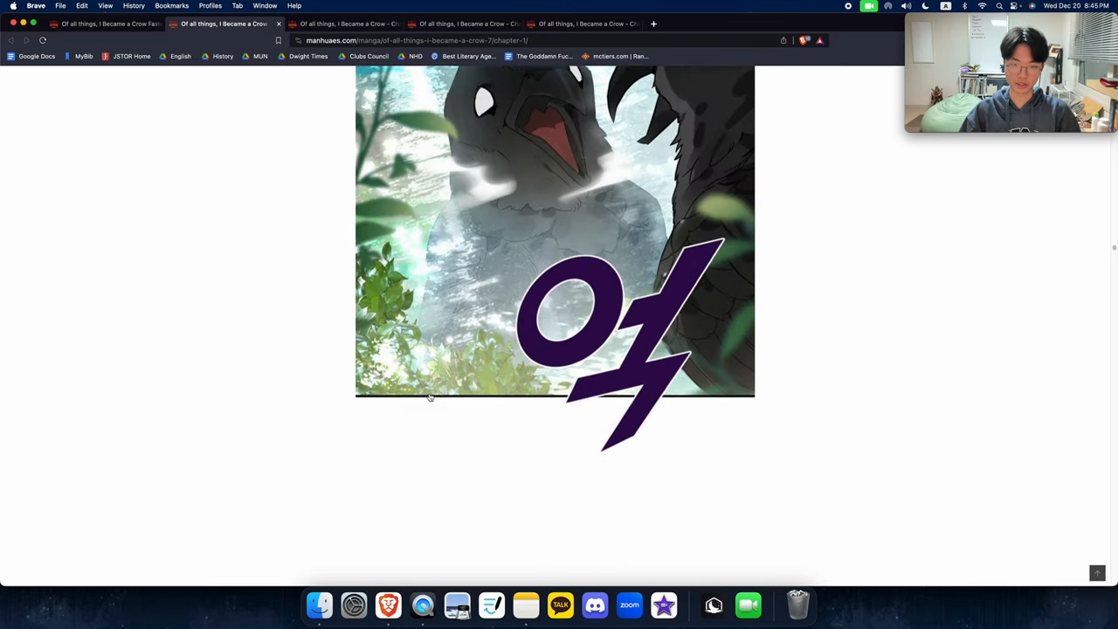
{"action": "scroll", "scroll_direction": "down", "scroll_amount": 3}
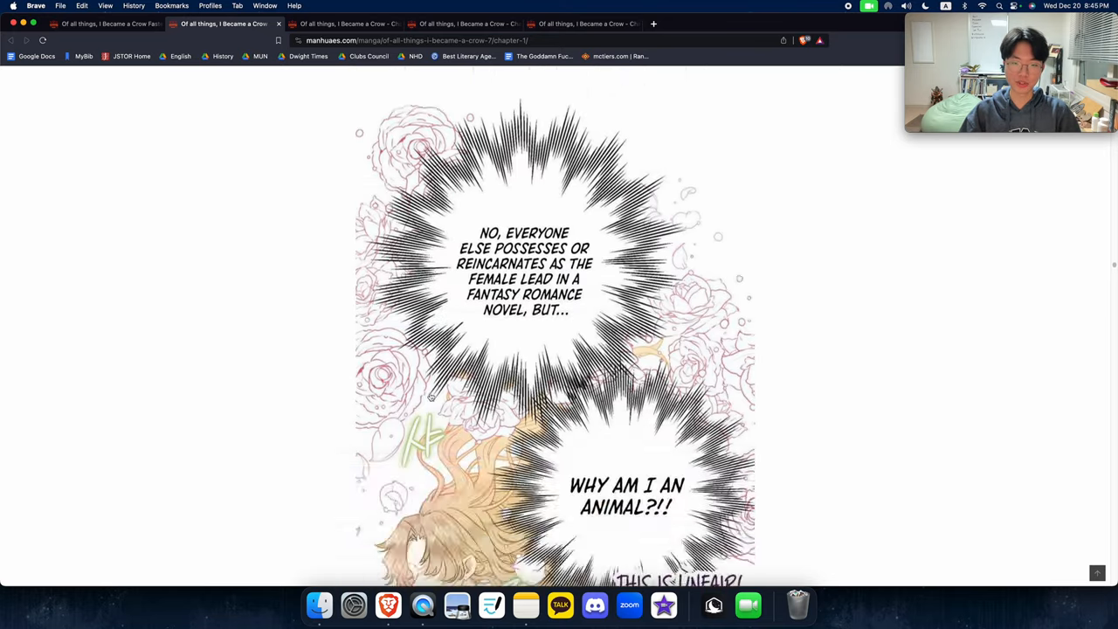
{"action": "scroll", "scroll_direction": "down", "scroll_amount": 3}
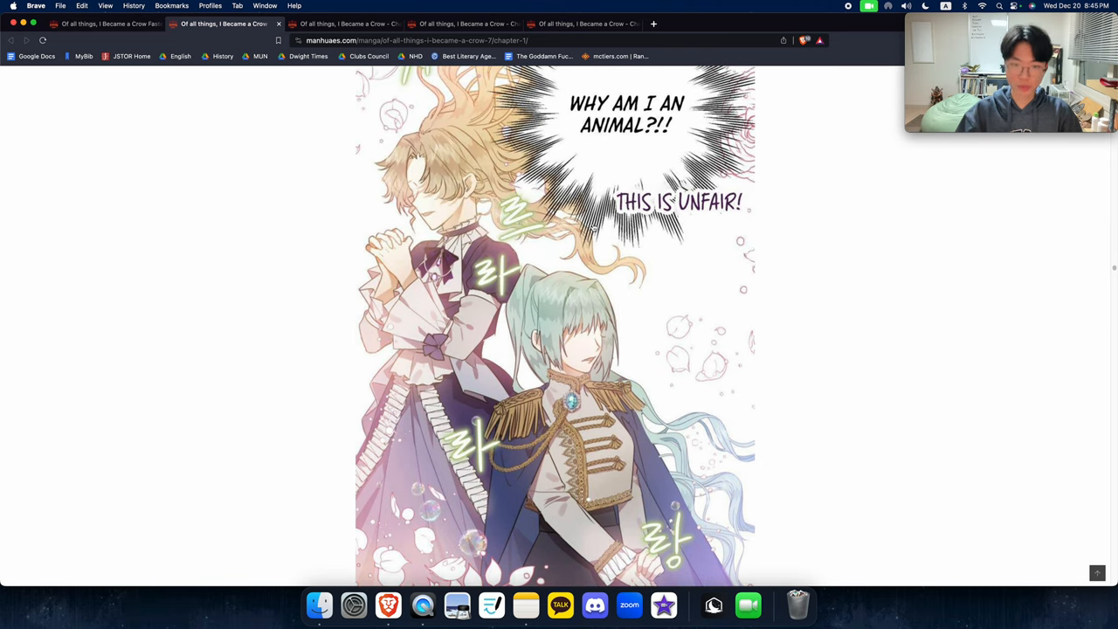
{"action": "scroll", "scroll_direction": "down", "scroll_amount": 3}
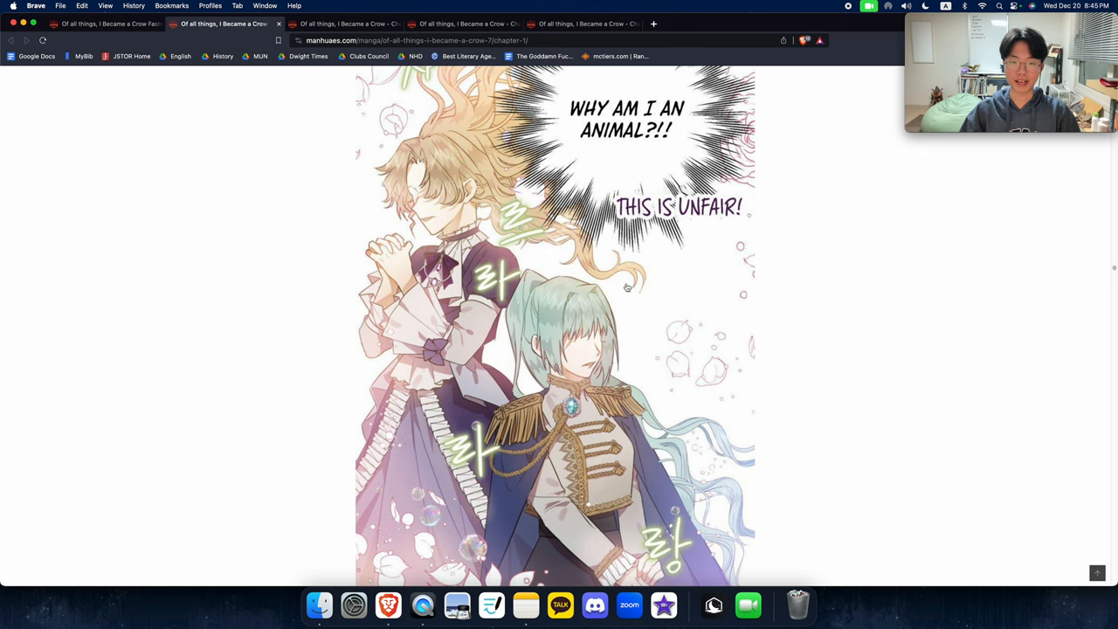
{"action": "mouse_move", "coordinate": [595, 403]}
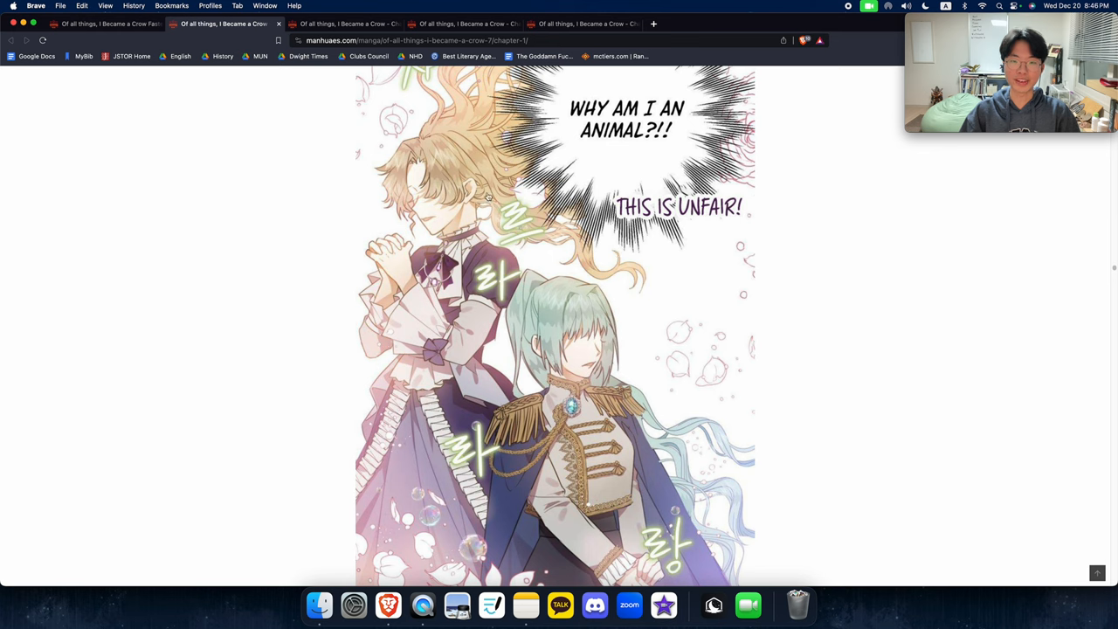
{"action": "scroll", "scroll_direction": "down", "scroll_amount": 3}
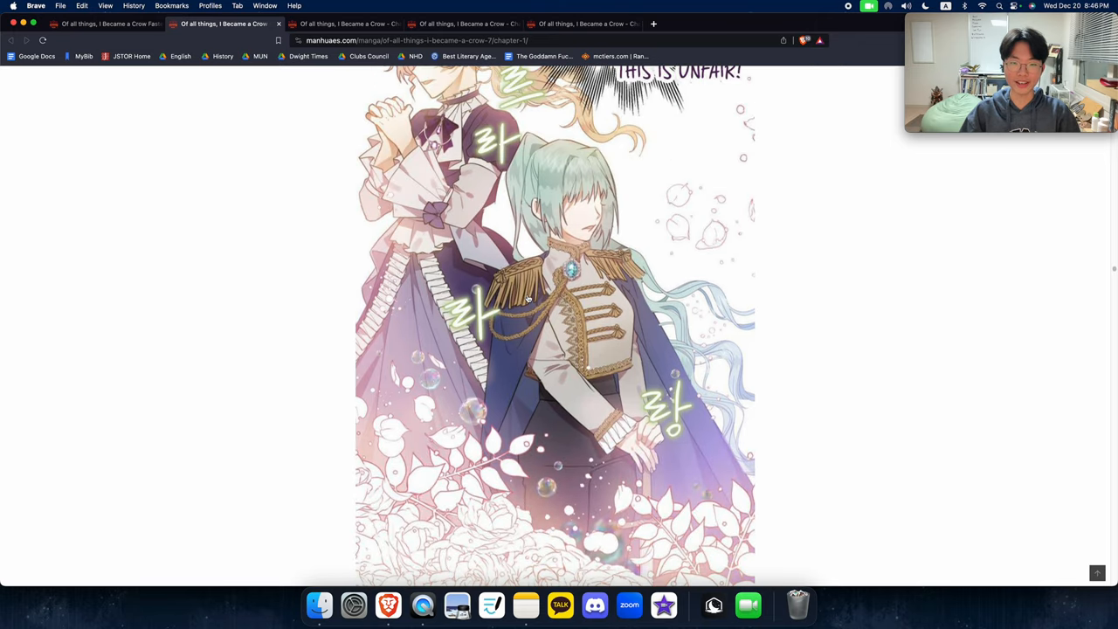
{"action": "scroll", "scroll_direction": "down", "scroll_amount": 3}
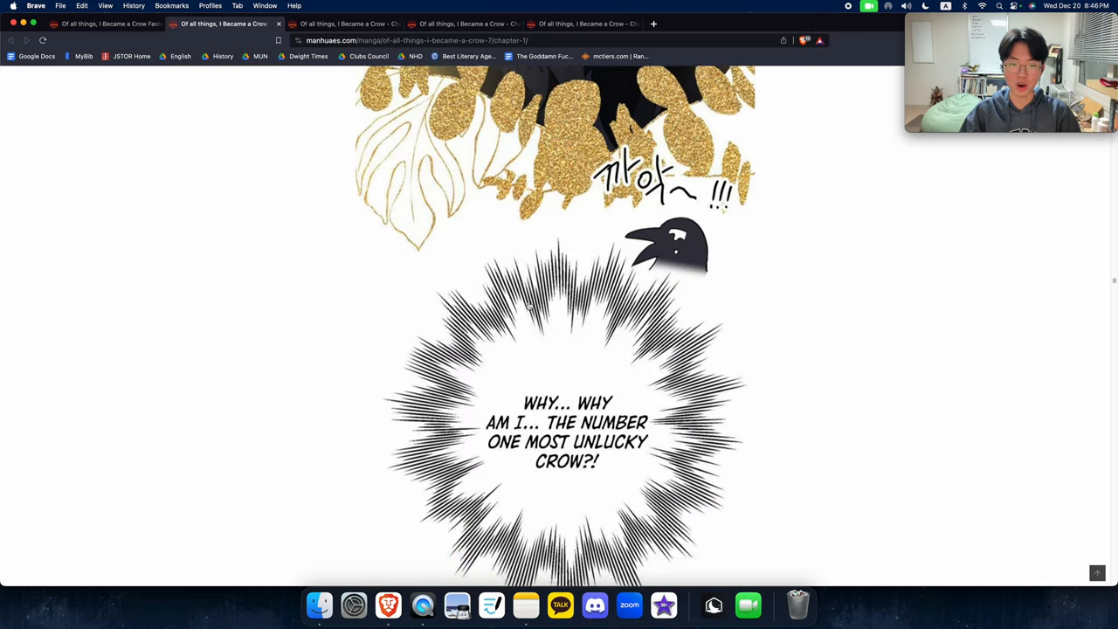
{"action": "scroll", "scroll_direction": "down", "scroll_amount": 3}
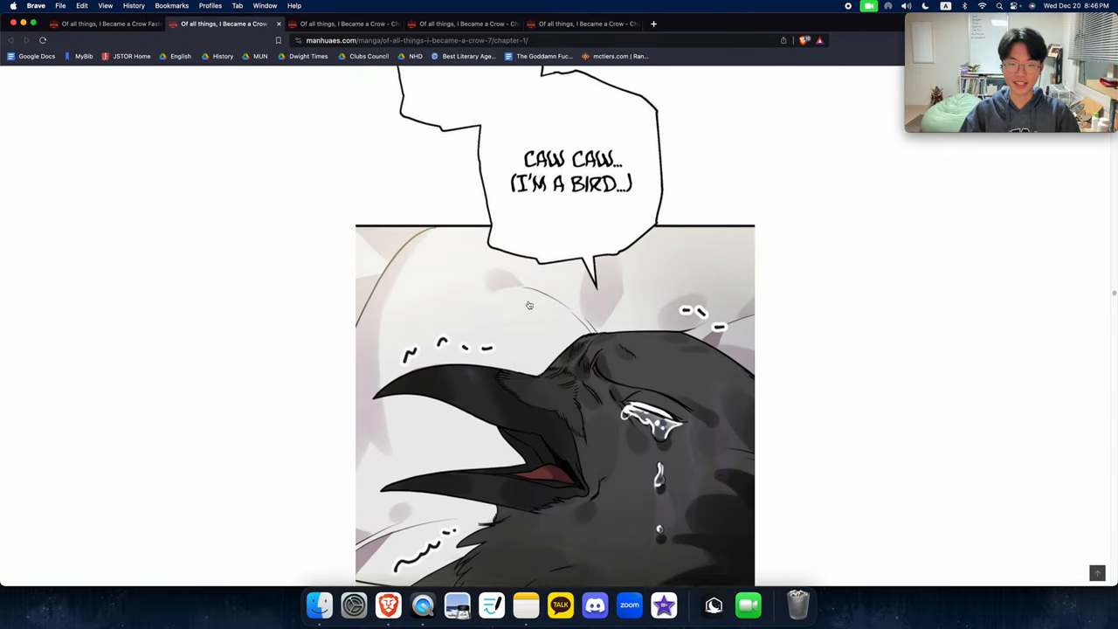
{"action": "scroll", "scroll_direction": "down", "scroll_amount": 3}
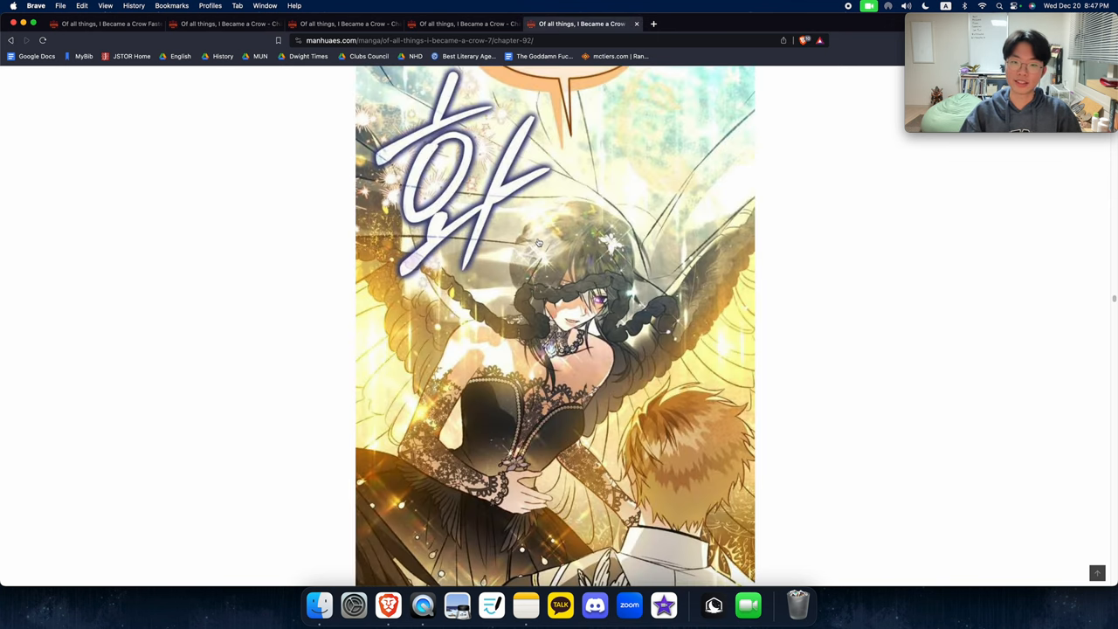
{"action": "scroll", "scroll_direction": "down", "scroll_amount": 3}
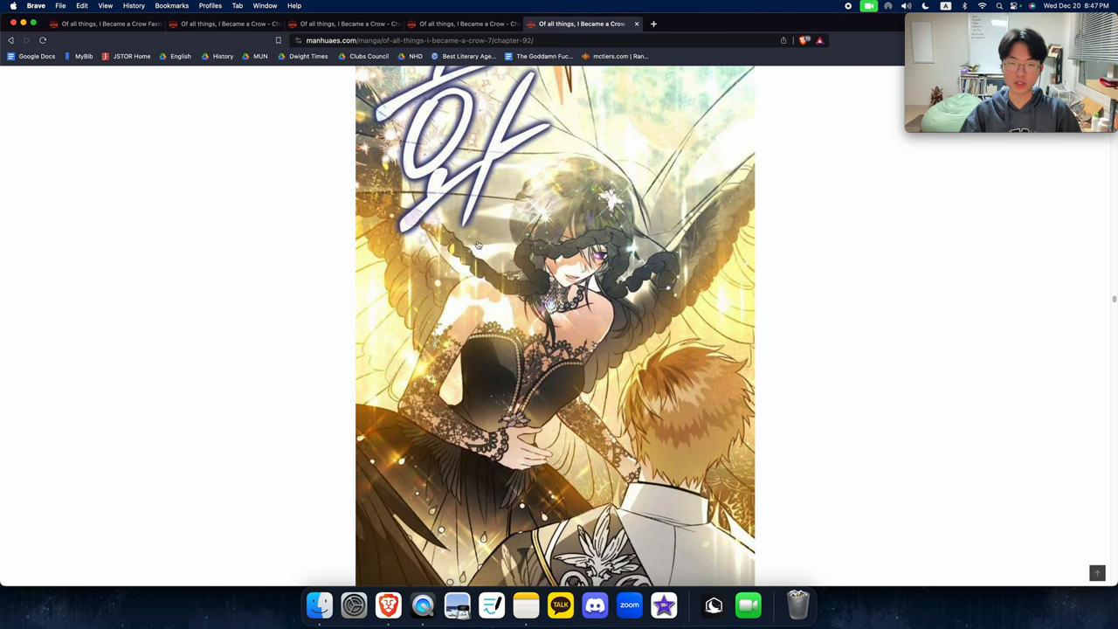
{"action": "scroll", "scroll_direction": "down", "scroll_amount": 3}
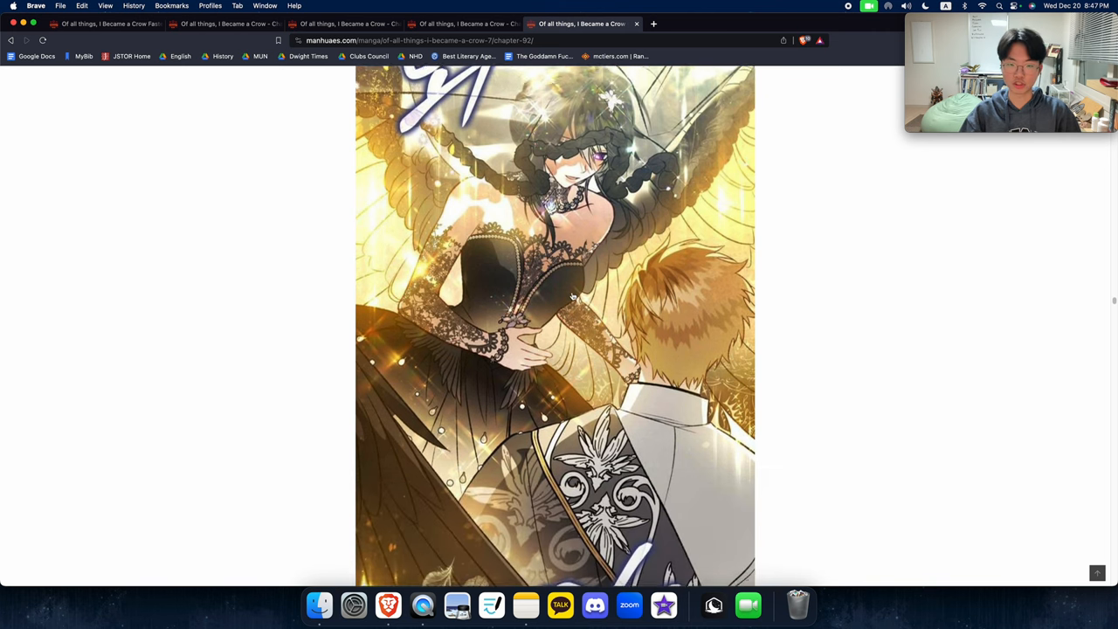
{"action": "scroll", "scroll_direction": "down", "scroll_amount": 3}
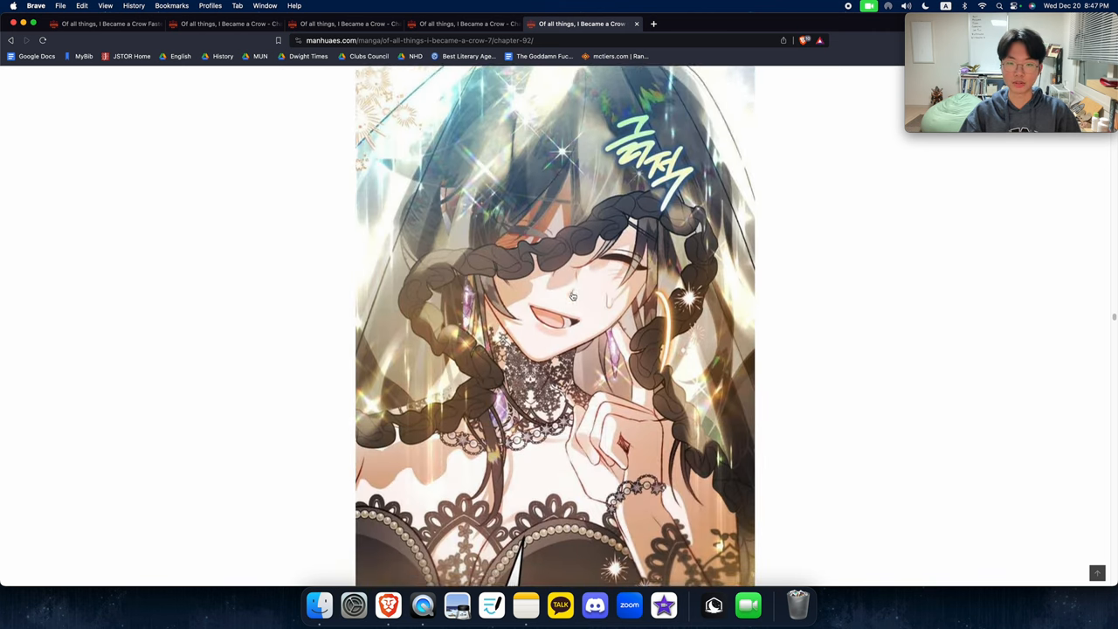
{"action": "scroll", "scroll_direction": "down", "scroll_amount": 3}
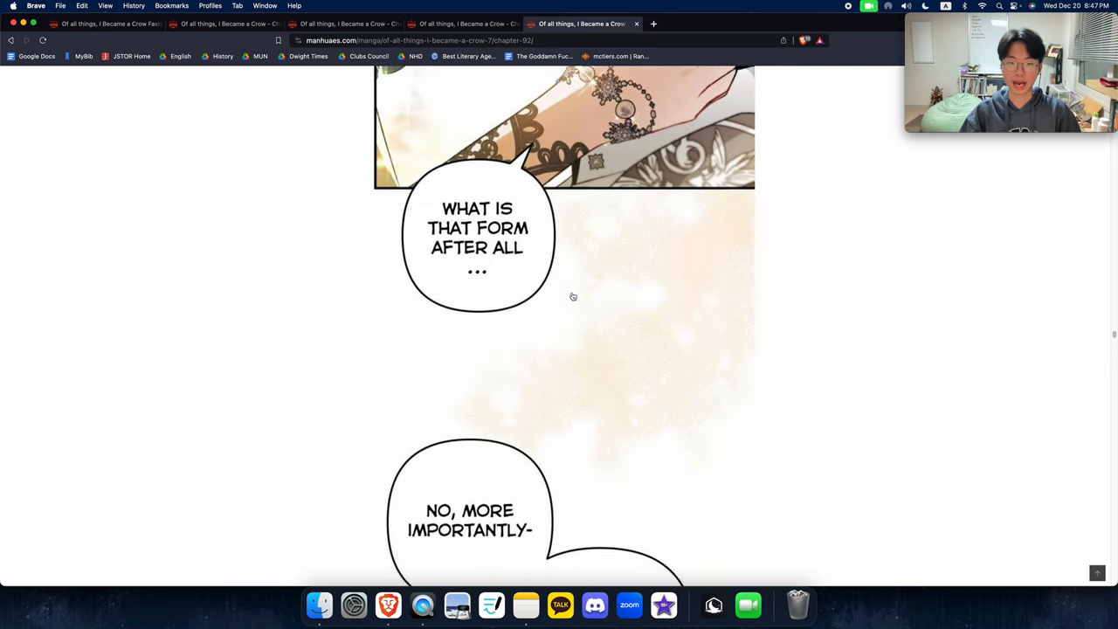
{"action": "scroll", "scroll_direction": "down", "scroll_amount": 3}
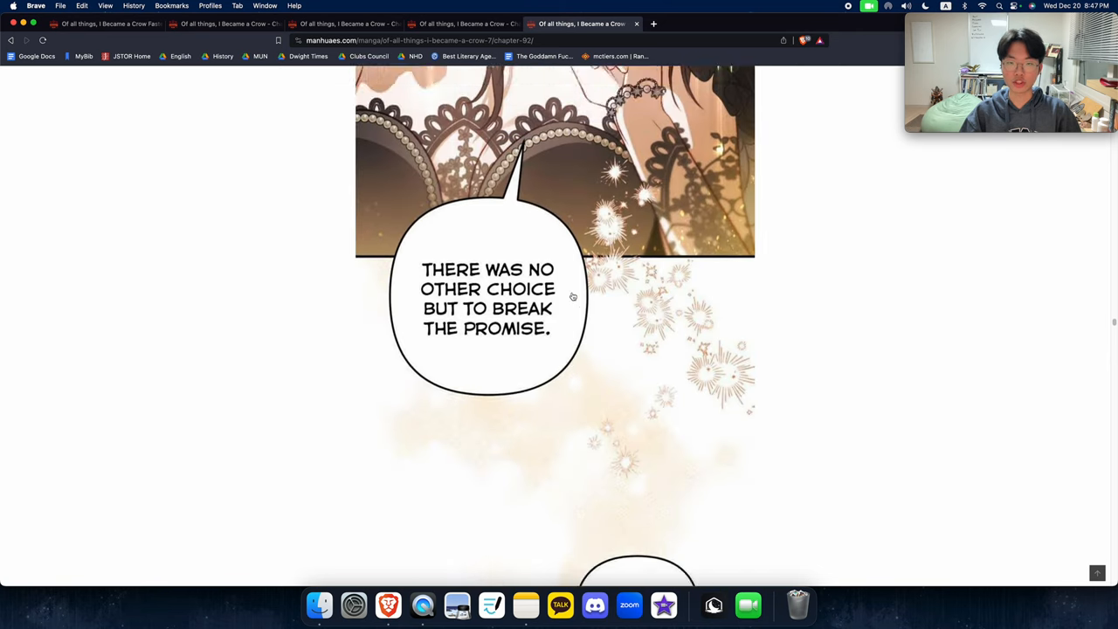
{"action": "scroll", "scroll_direction": "down", "scroll_amount": 3}
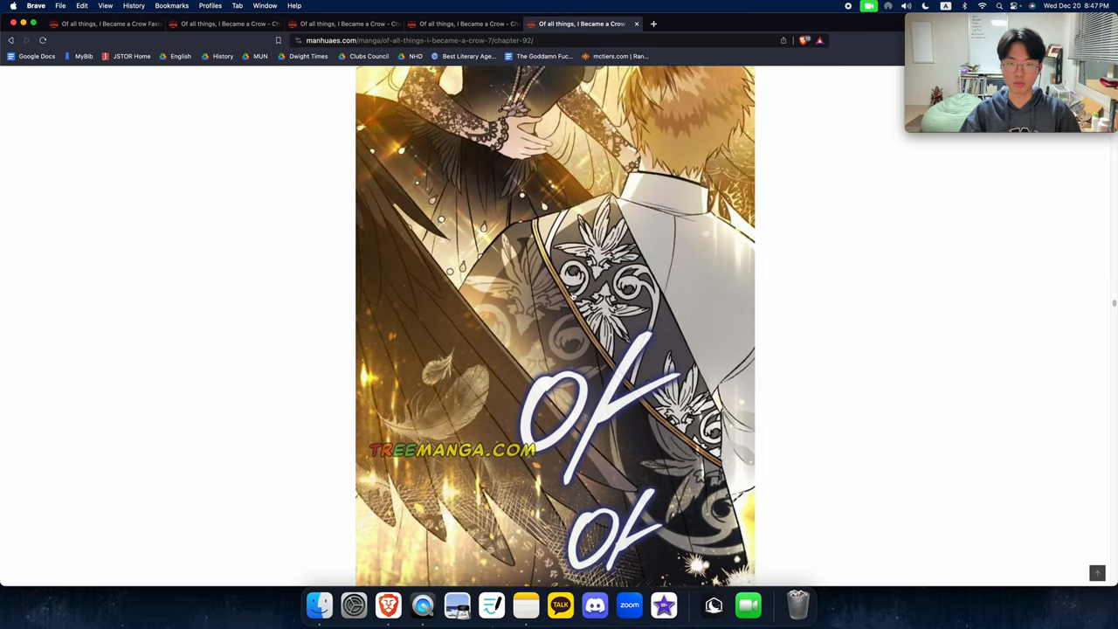
{"action": "scroll", "scroll_direction": "down", "scroll_amount": 3}
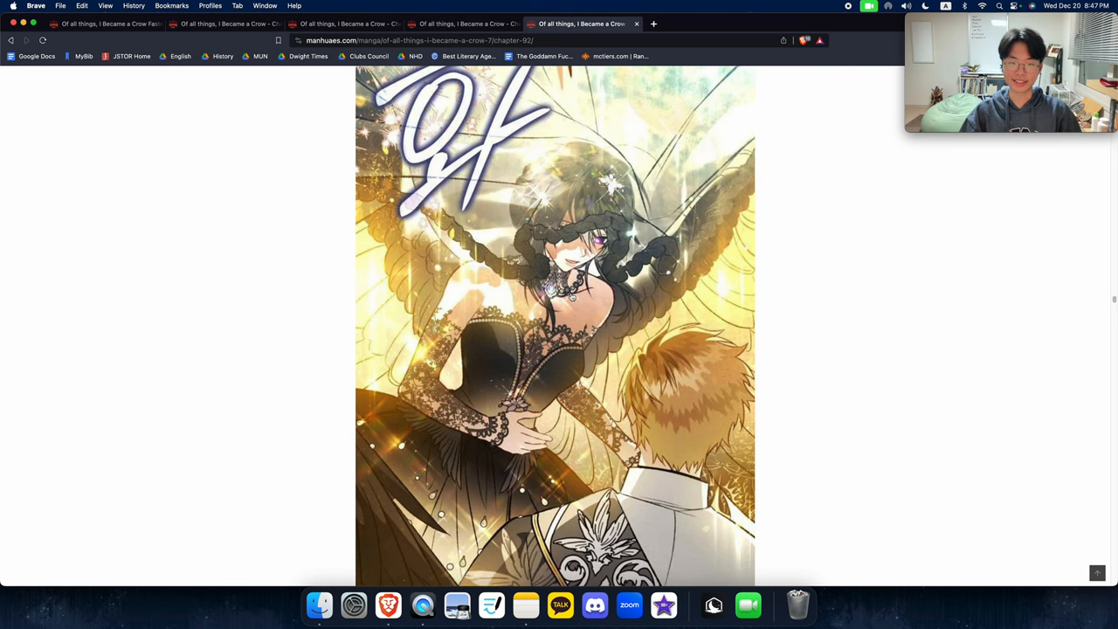
{"action": "mouse_move", "coordinate": [603, 313]}
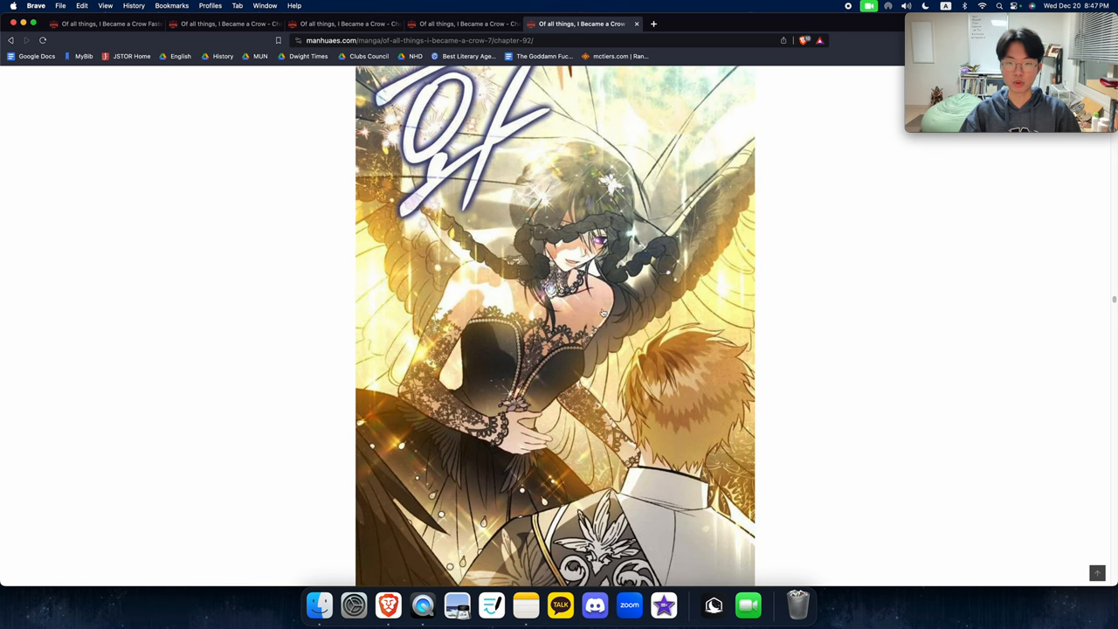
{"action": "scroll", "scroll_direction": "down", "scroll_amount": 3}
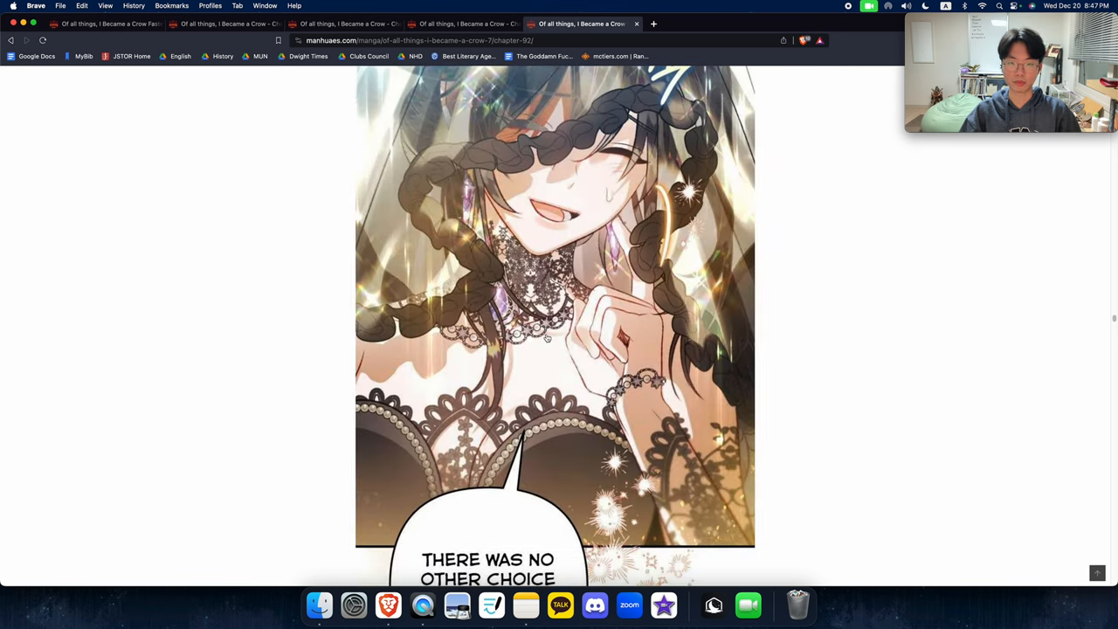
{"action": "scroll", "scroll_direction": "up", "scroll_amount": 3}
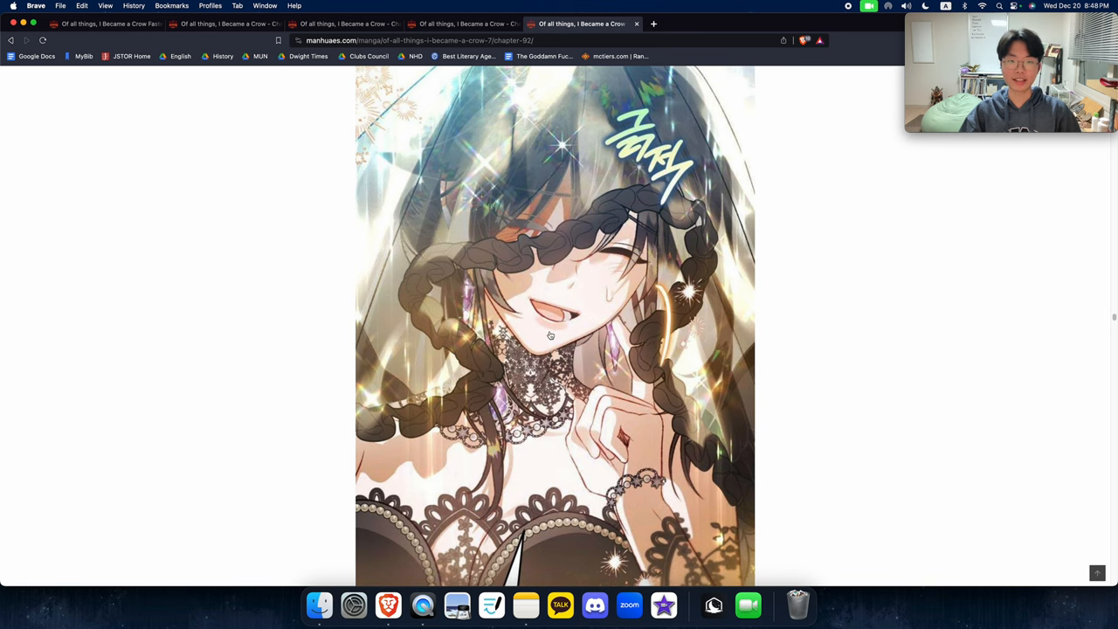
Skim chapter 89's tab, then scroll chapter 81 to the clashing-blade fight panel.
{"action": "left_click", "coordinate": [463, 24]}
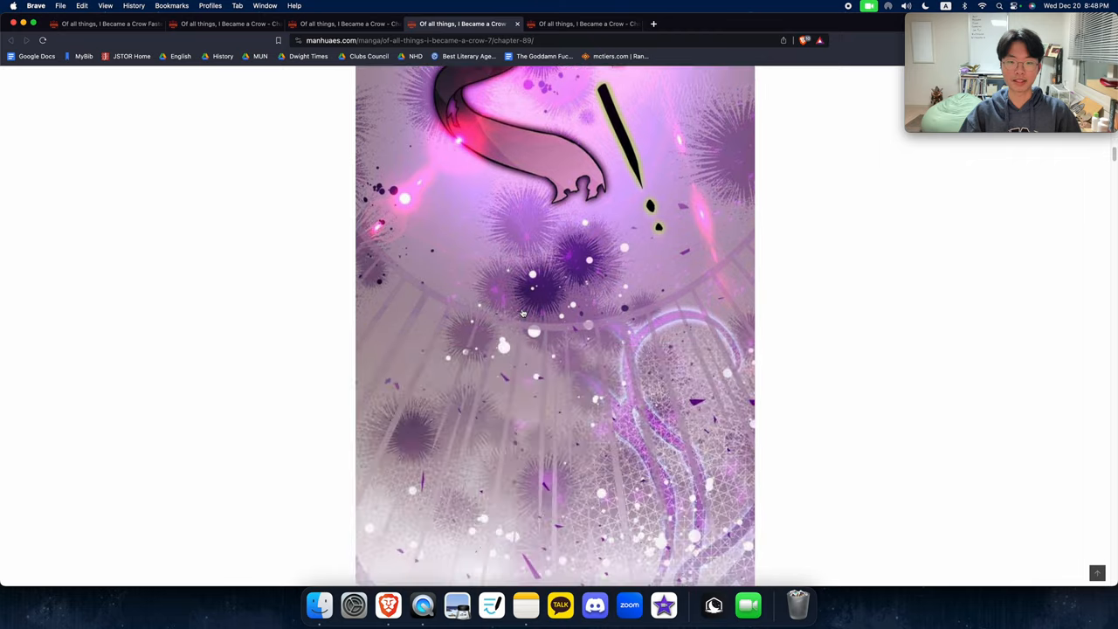
{"action": "scroll", "scroll_direction": "down", "scroll_amount": 3}
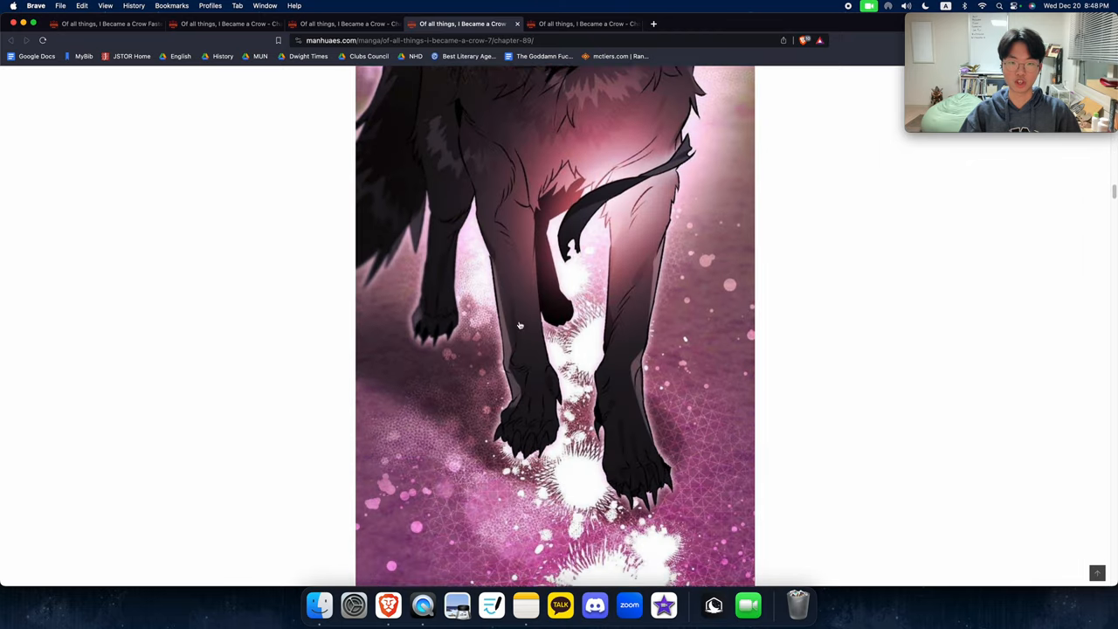
{"action": "scroll", "scroll_direction": "down", "scroll_amount": 3}
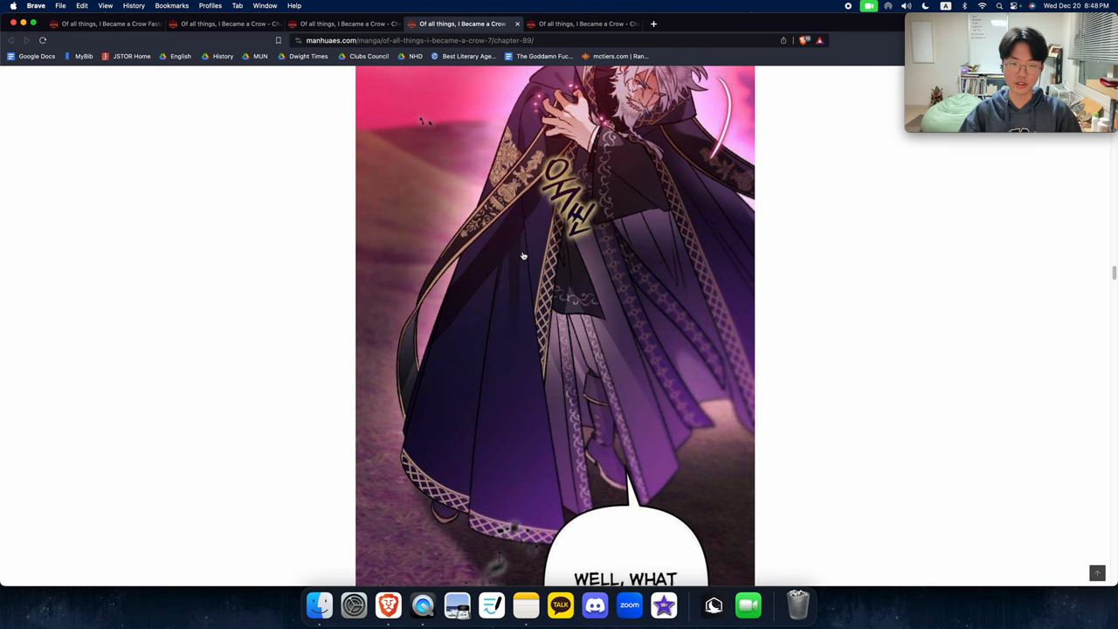
{"action": "mouse_move", "coordinate": [587, 241]}
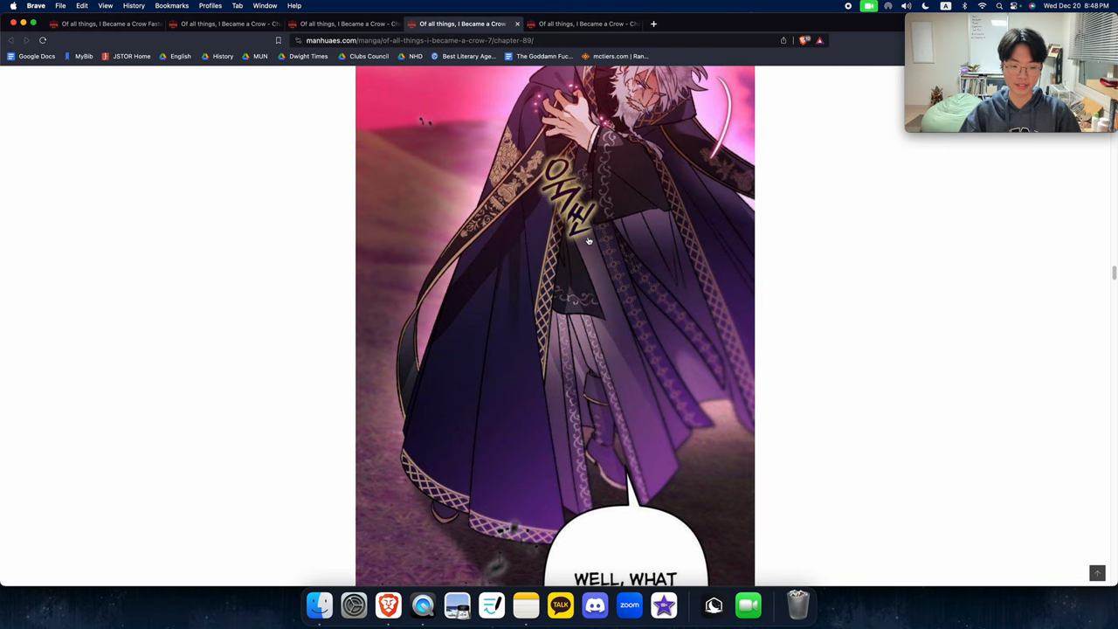
{"action": "left_click", "coordinate": [340, 23]}
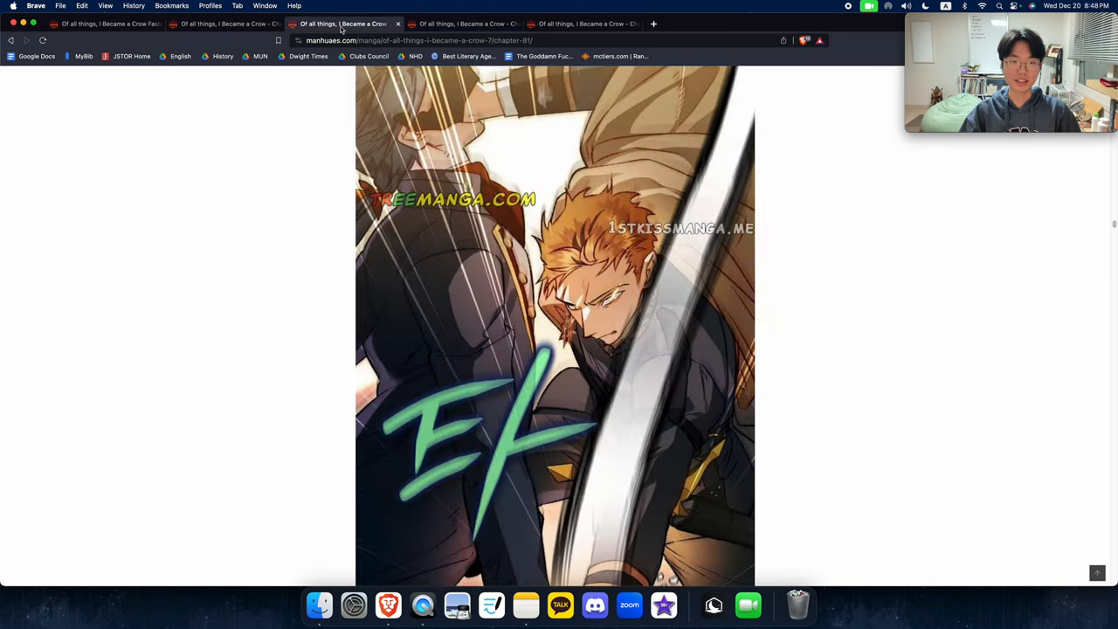
{"action": "scroll", "scroll_direction": "down", "scroll_amount": 3}
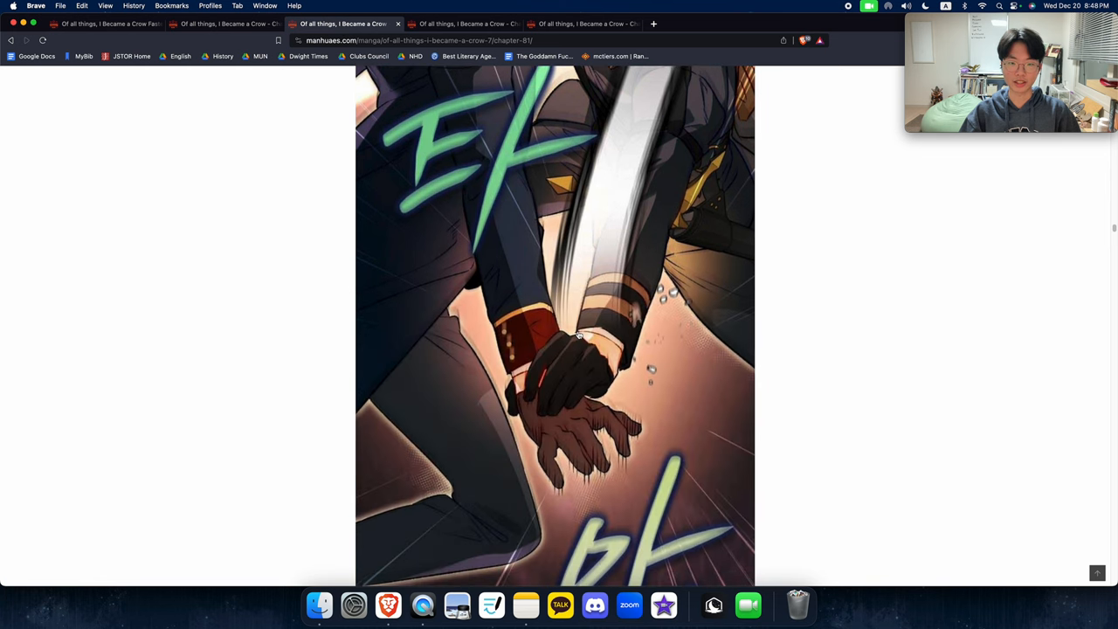